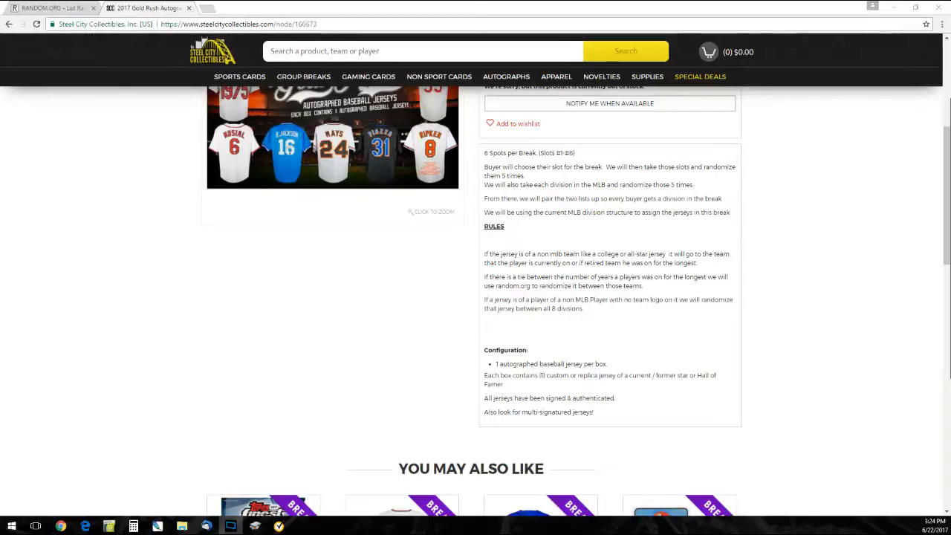
{"action": "mouse_move", "coordinate": [702, 384]}
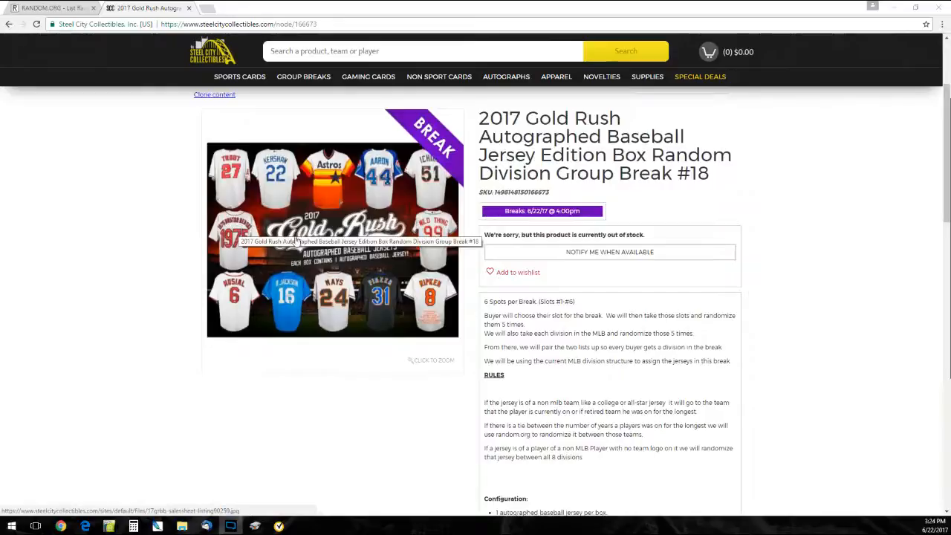
- Switch to the RANDOM.ORG List Randomizer tab holding the six buyer names
{"action": "left_click", "coordinate": [48, 8]}
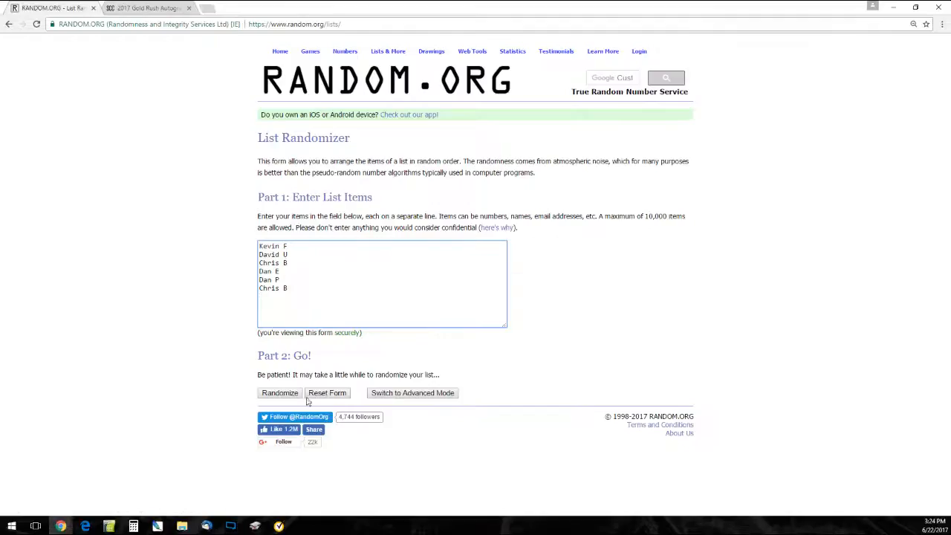
- Randomize the six buyer names, then reshuffle them once more with Again!
{"action": "left_click", "coordinate": [279, 392]}
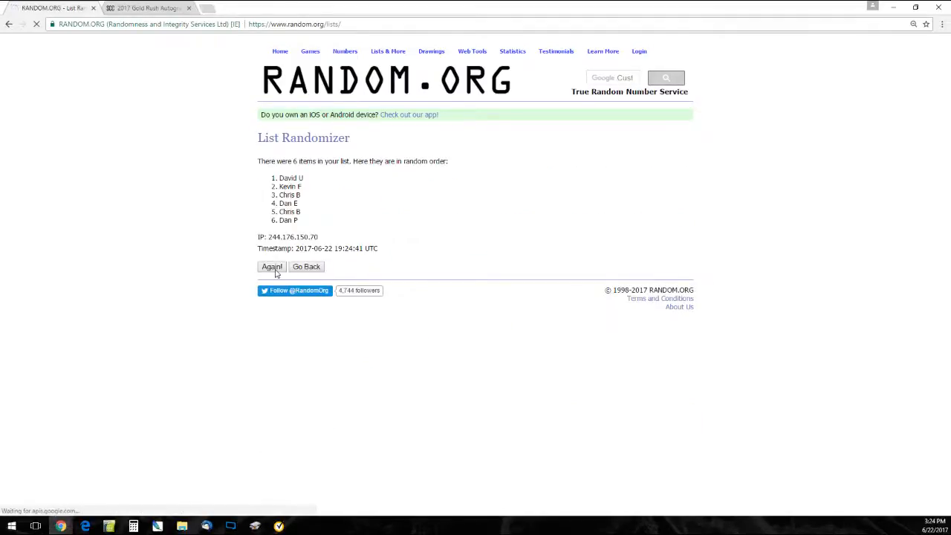
{"action": "left_click", "coordinate": [272, 267]}
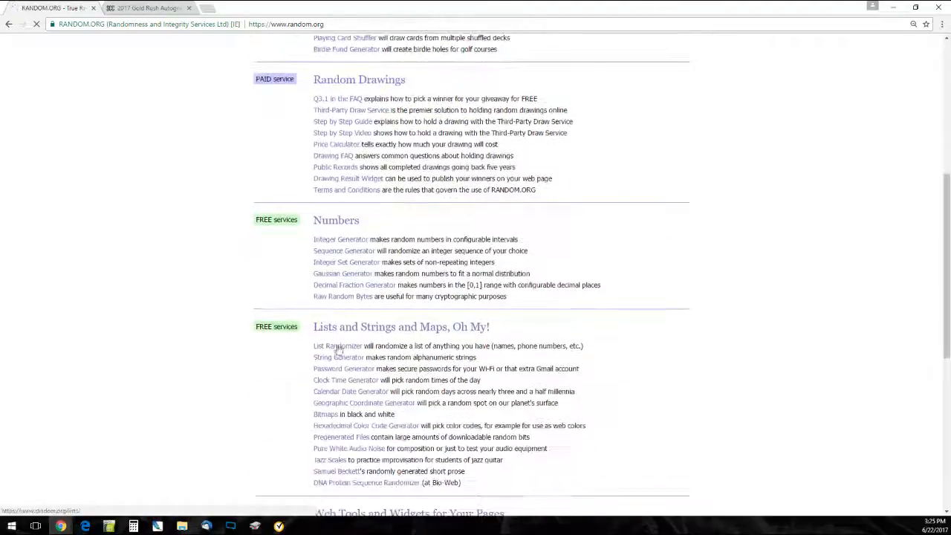
- Open the List Randomizer and shuffle the six MLB divisions, then reshuffle them
{"action": "left_click", "coordinate": [332, 346]}
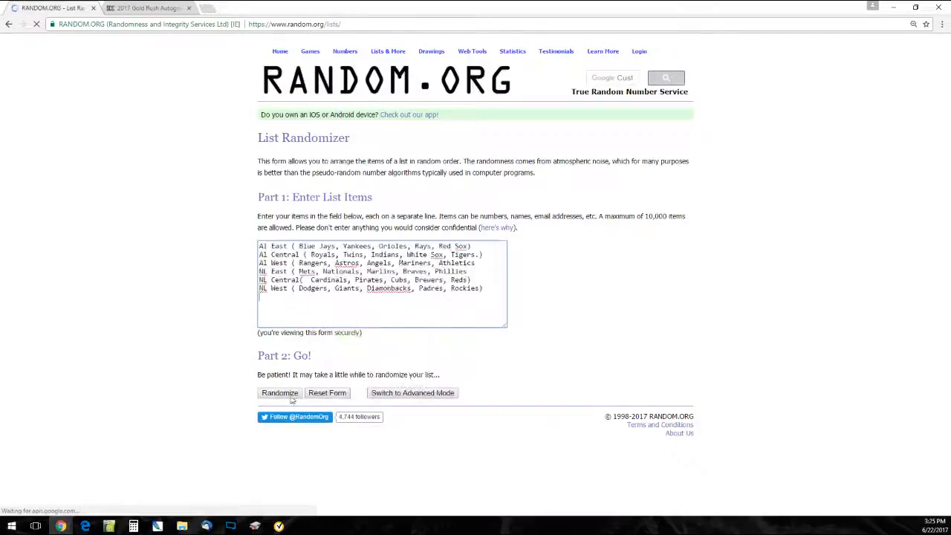
{"action": "left_click", "coordinate": [279, 393]}
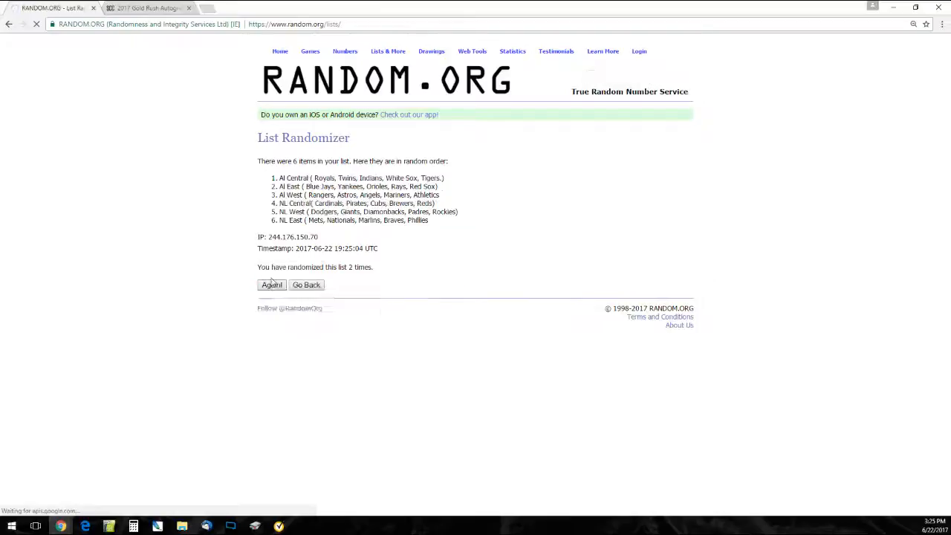
{"action": "left_click", "coordinate": [271, 285]}
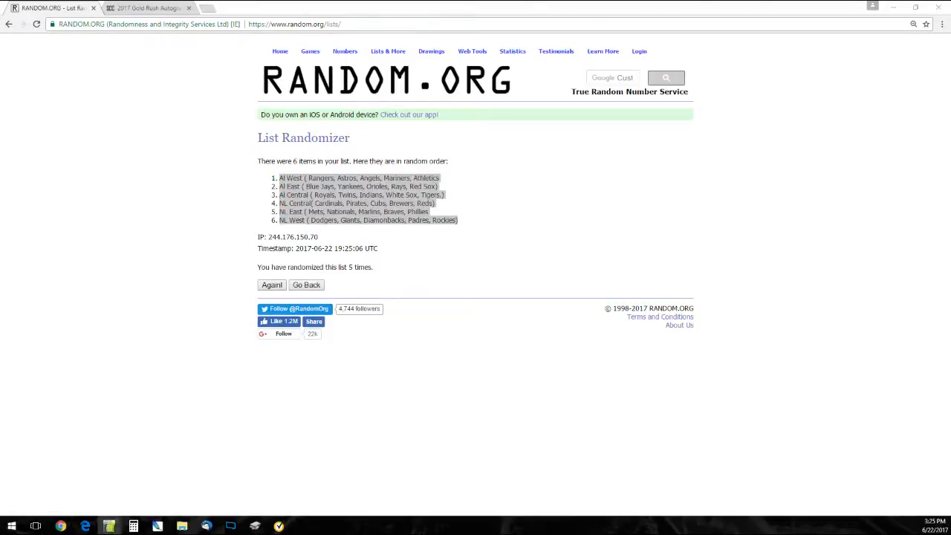
- Paste the shuffled divisions into cell B1 beside the buyer names and scroll to check all six rows
{"action": "right_click", "coordinate": [317, 126]}
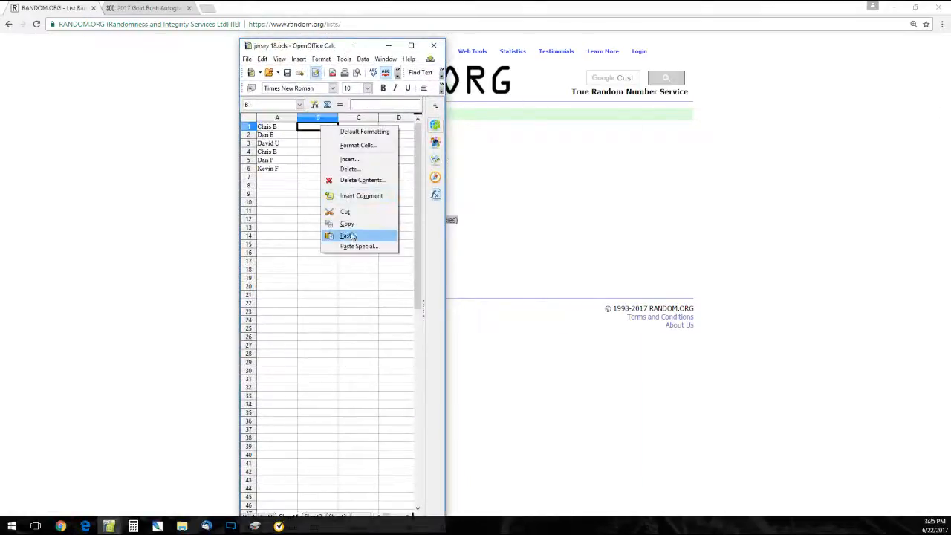
{"action": "left_click", "coordinate": [345, 235]}
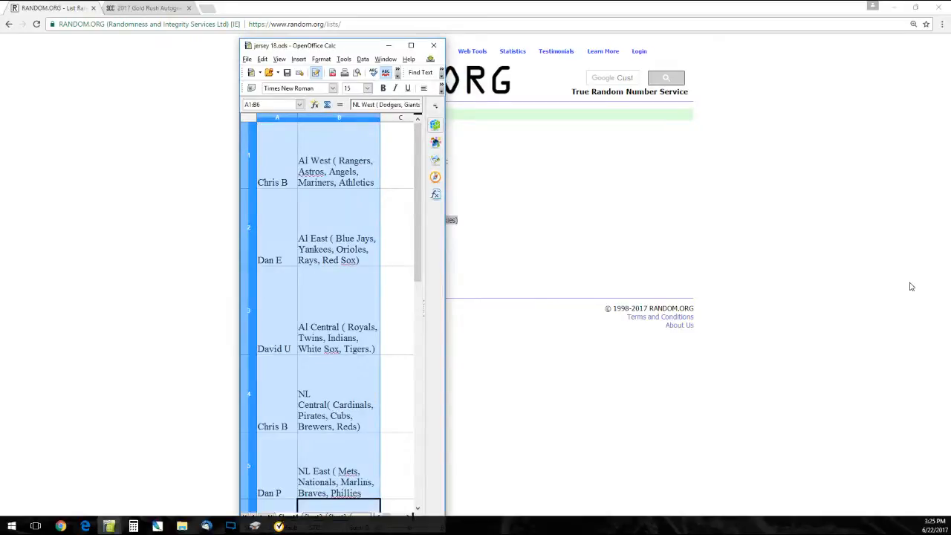
{"action": "mouse_move", "coordinate": [750, 346]}
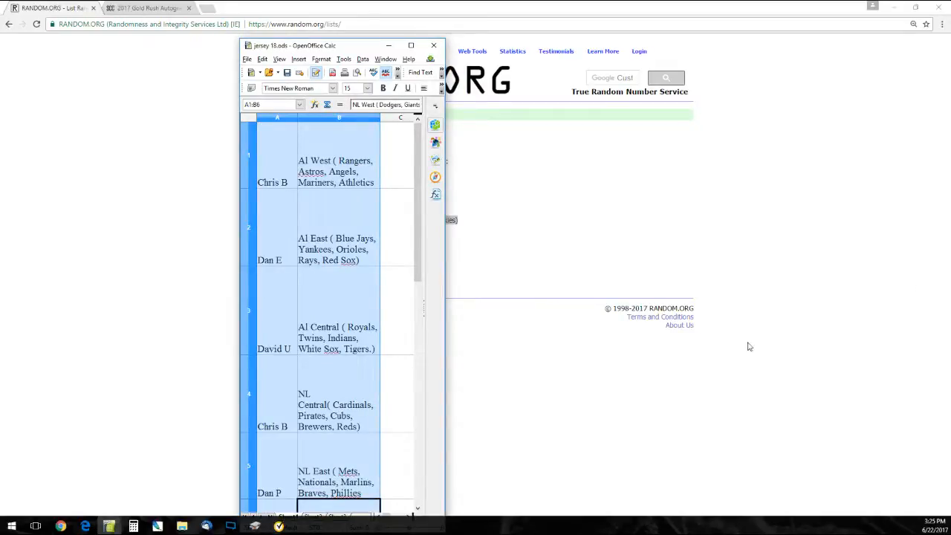
{"action": "scroll", "scroll_direction": "down", "scroll_amount": 3}
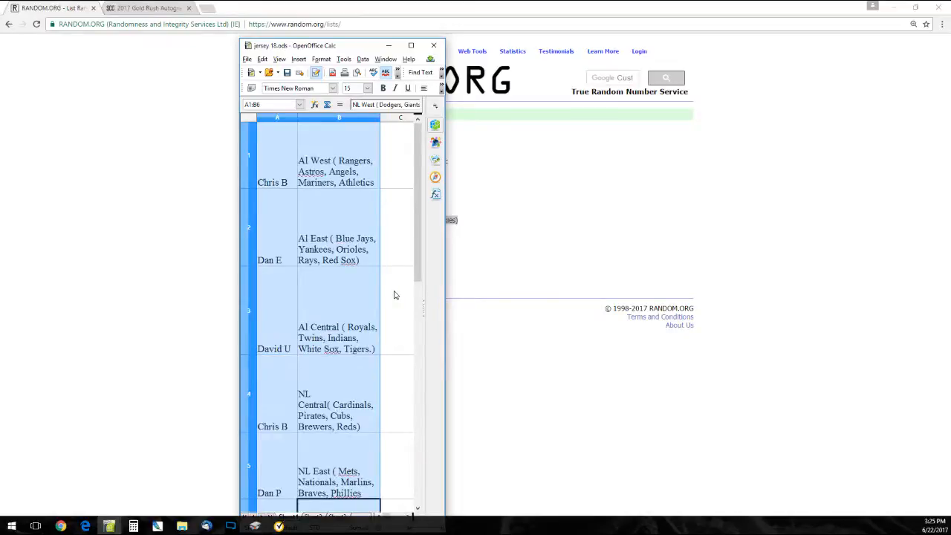
{"action": "scroll", "scroll_direction": "down", "scroll_amount": 3}
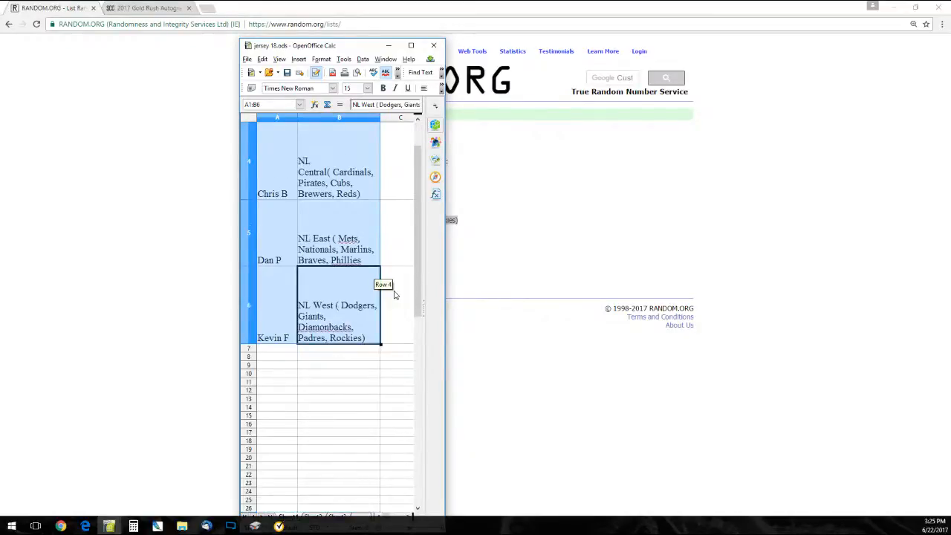